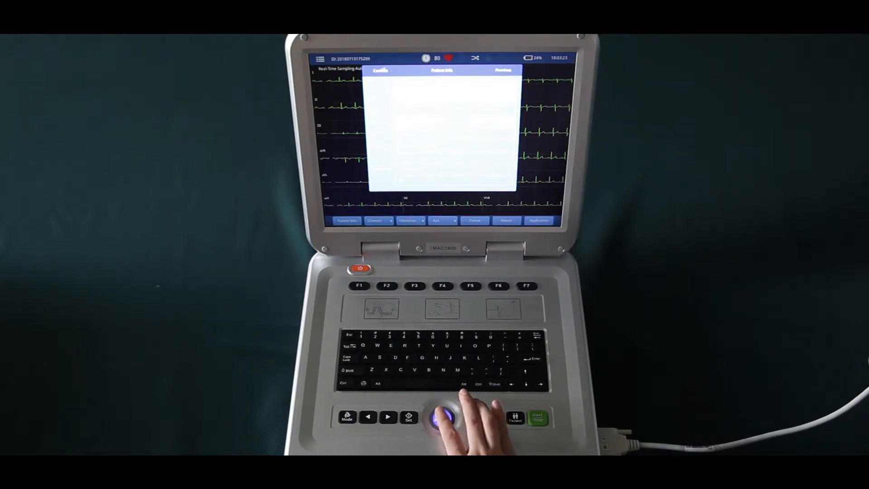
# Select Confirm in the Patient Info dialog to show the live 12-lead display
pyautogui.click(440, 418)
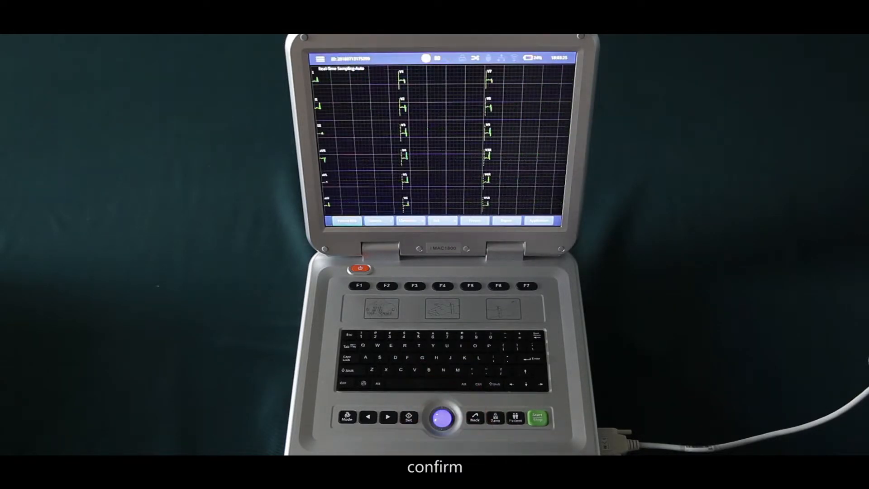